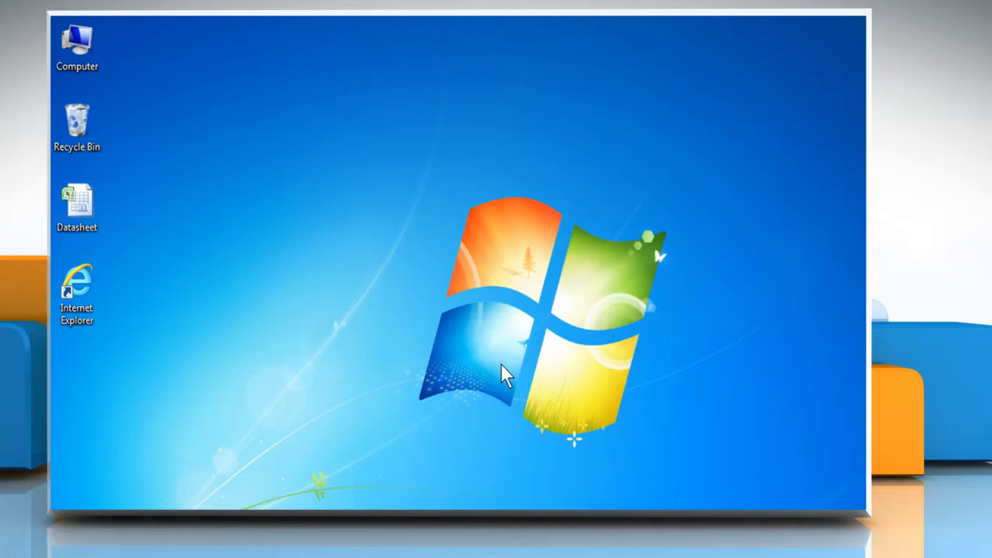
{"action": "mouse_move", "coordinate": [409, 318]}
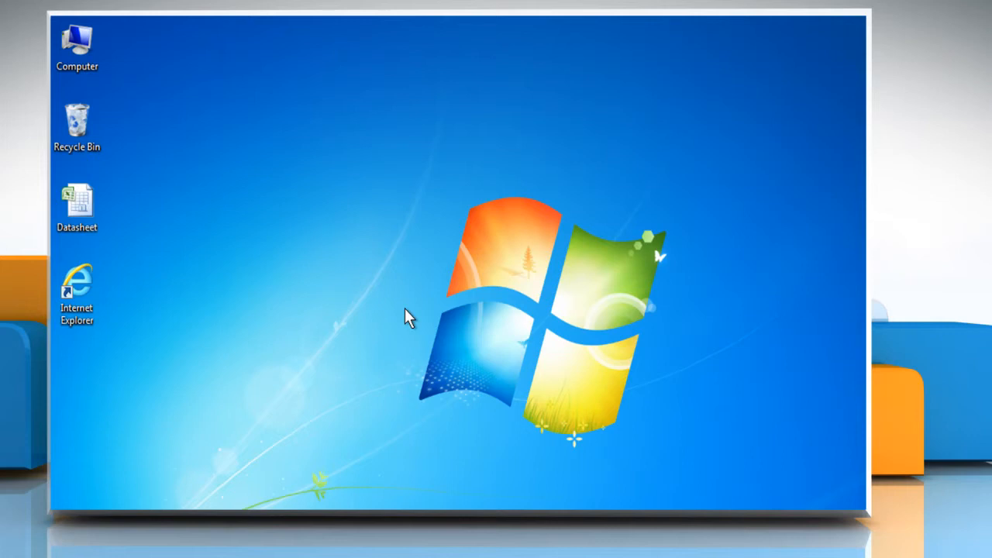
{"action": "mouse_move", "coordinate": [130, 233]}
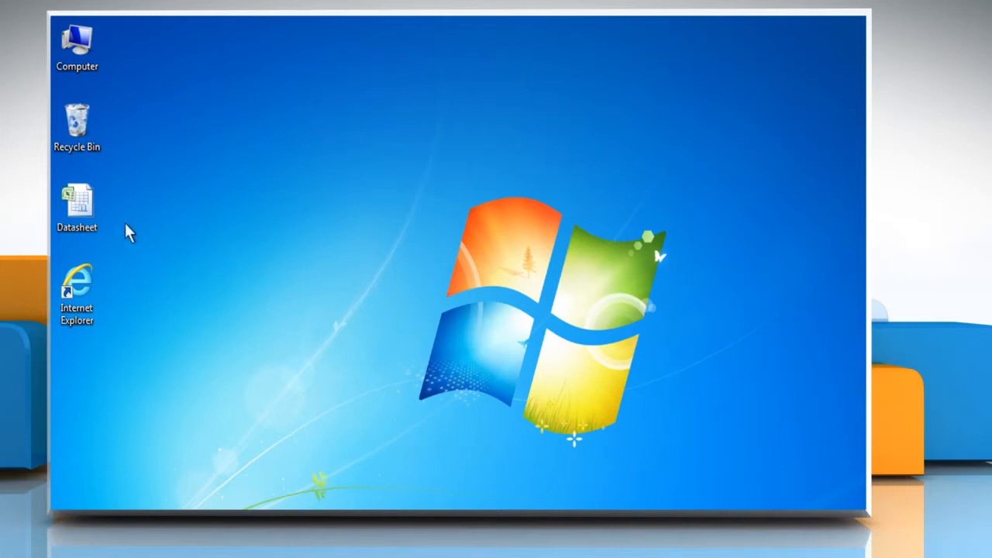
Step: Open the Datasheet workbook from the desktop via its right-click menu
{"action": "right_click", "coordinate": [77, 204]}
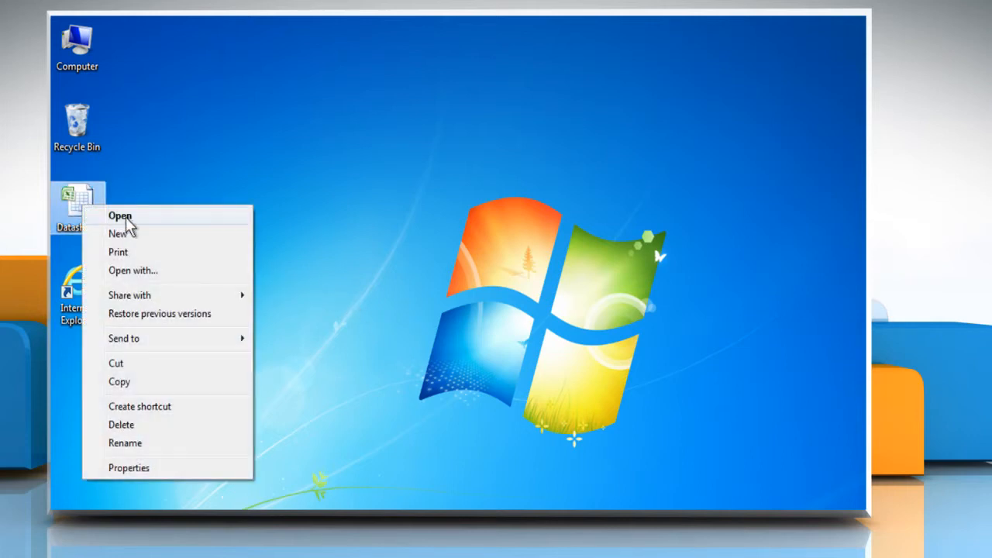
{"action": "left_click", "coordinate": [121, 216]}
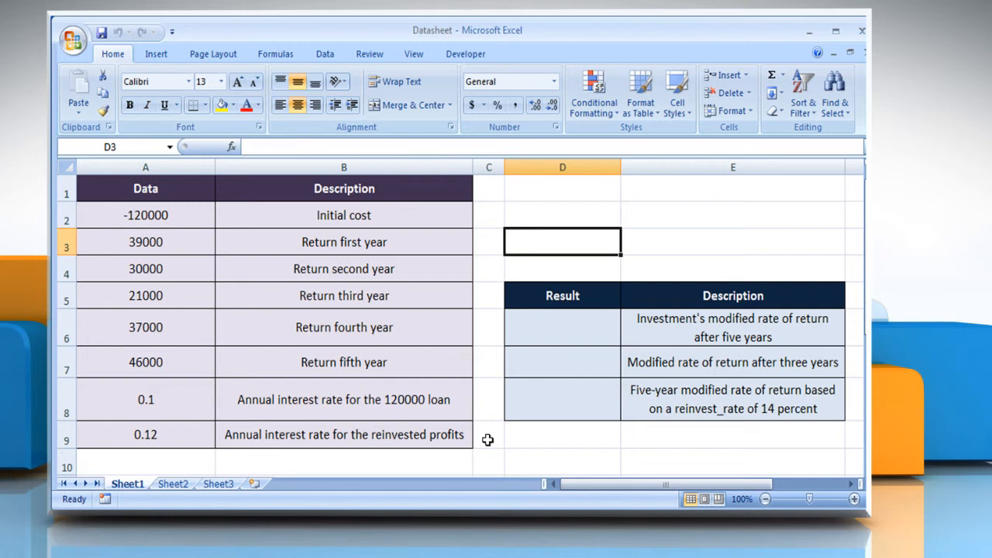
{"action": "mouse_move", "coordinate": [618, 310]}
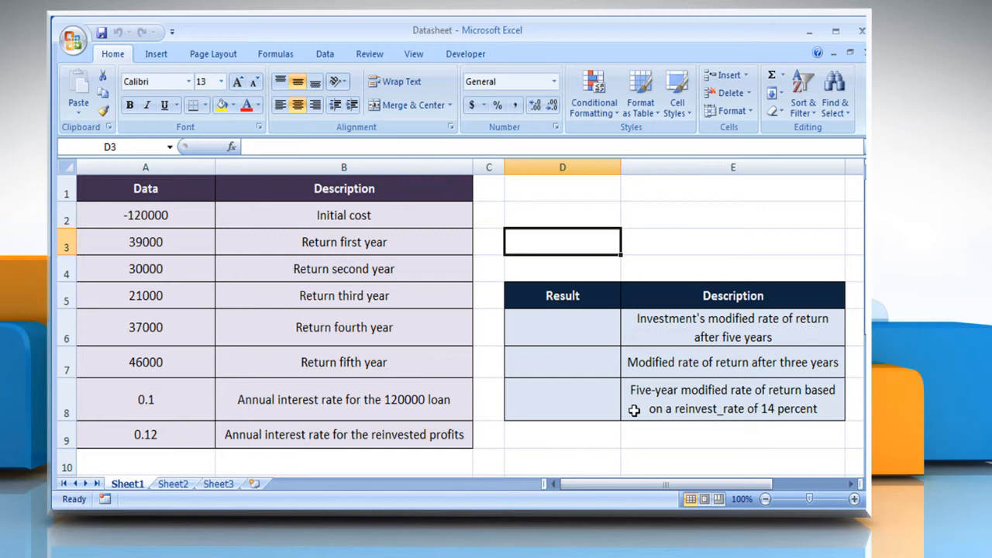
{"action": "mouse_move", "coordinate": [576, 328]}
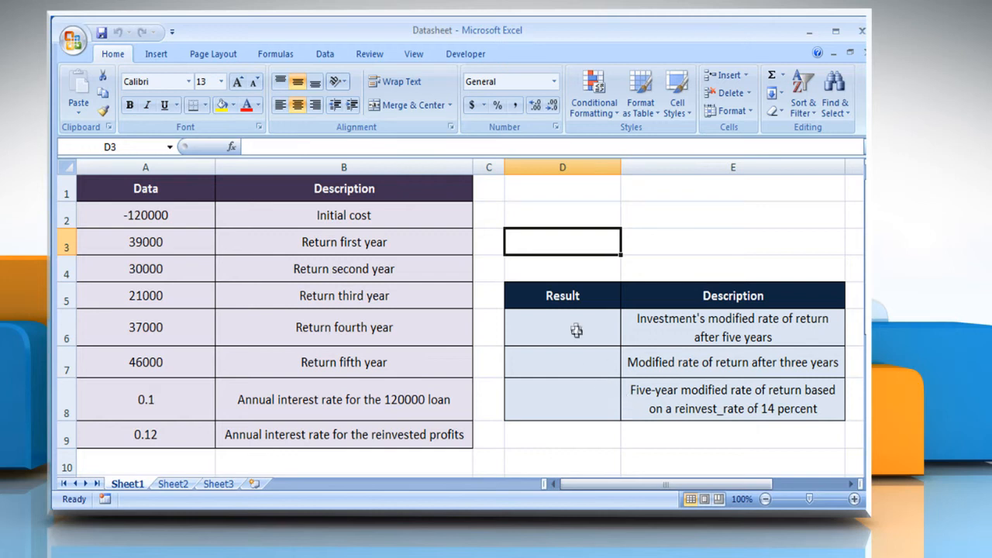
Step: Enter =MIRR(A2:A7,A8,A9) in D6 so it shows a 13% five-year modified return
{"action": "left_click", "coordinate": [561, 327]}
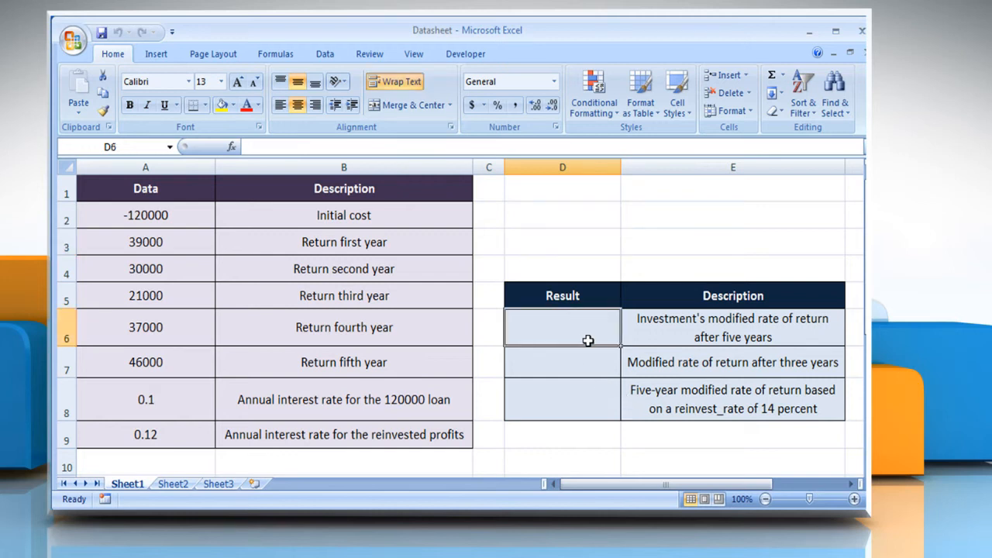
{"action": "type", "text": "="}
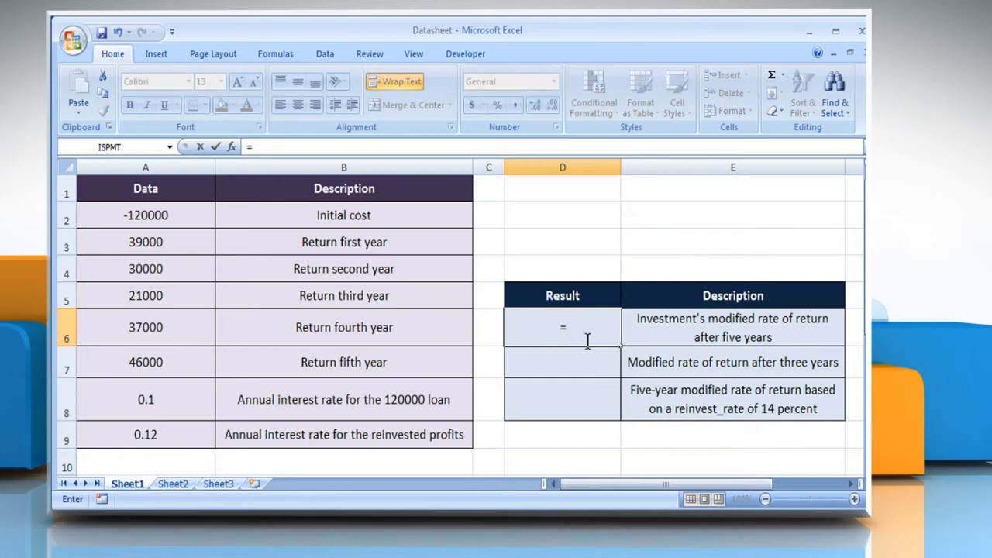
{"action": "type", "text": "MIRR"}
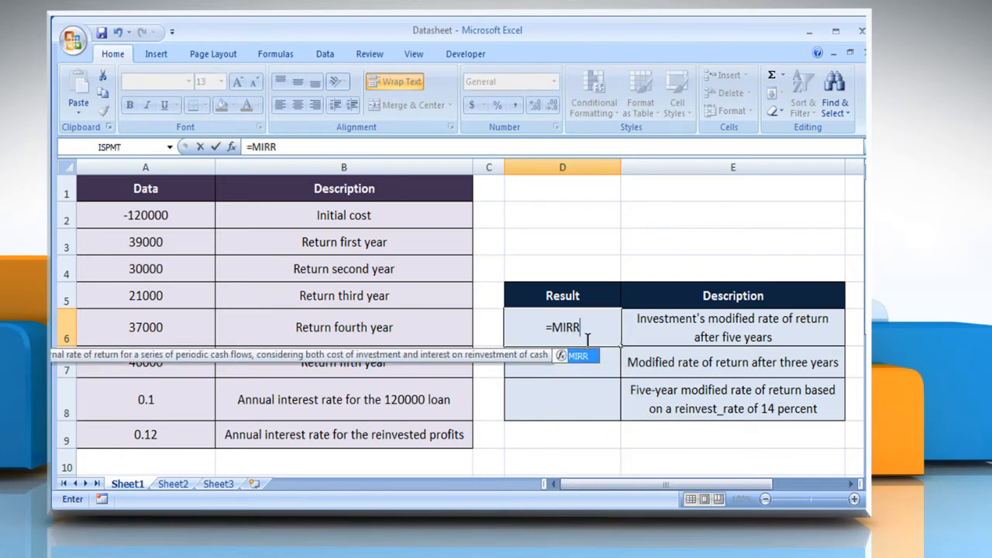
{"action": "left_click", "coordinate": [145, 214]}
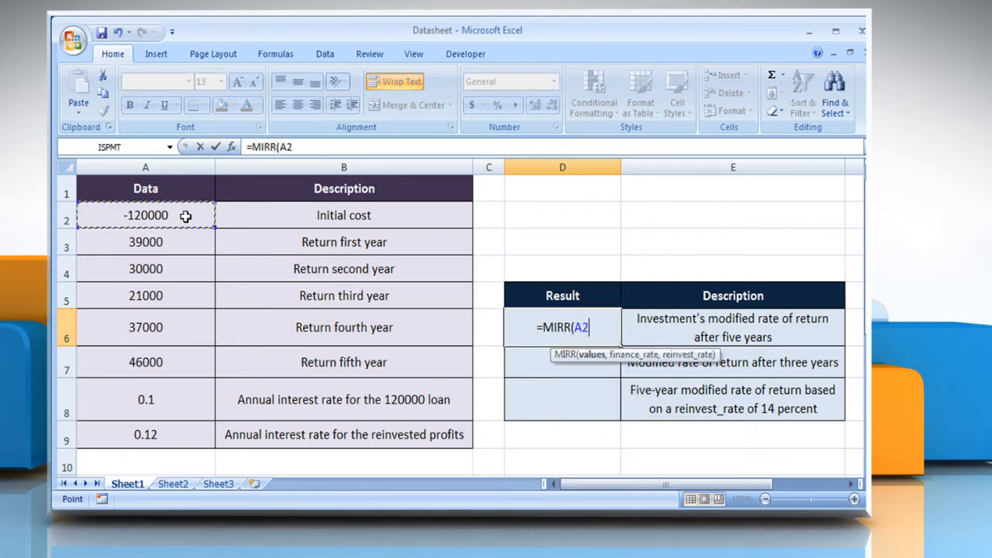
{"action": "left_click_drag", "start_coordinate": [145, 214], "coordinate": [146, 363]}
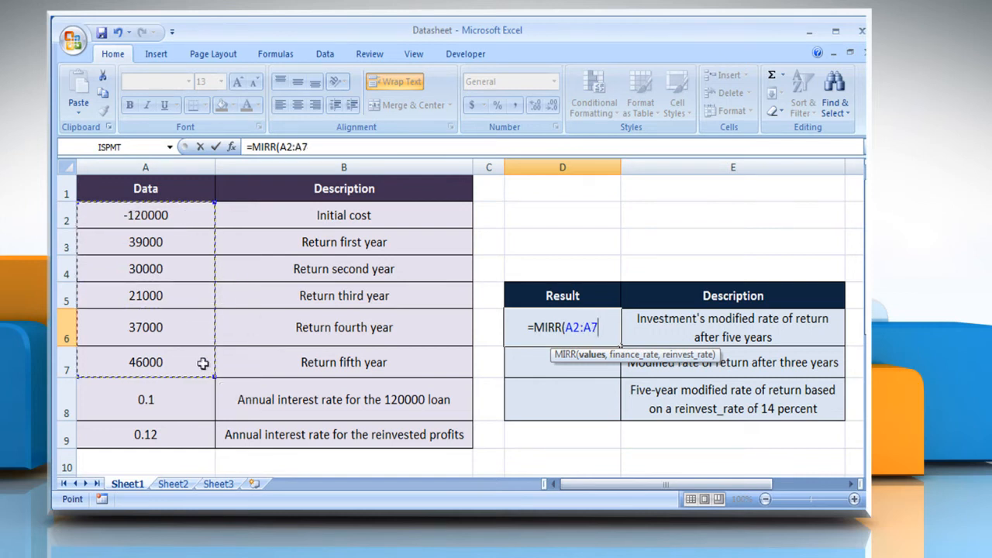
{"action": "type", "text": ","}
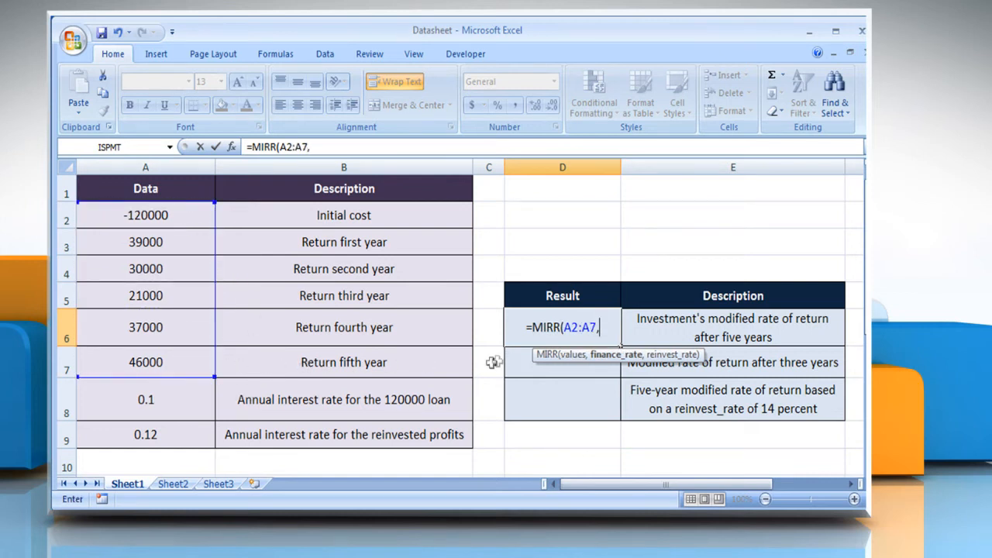
{"action": "left_click", "coordinate": [145, 400]}
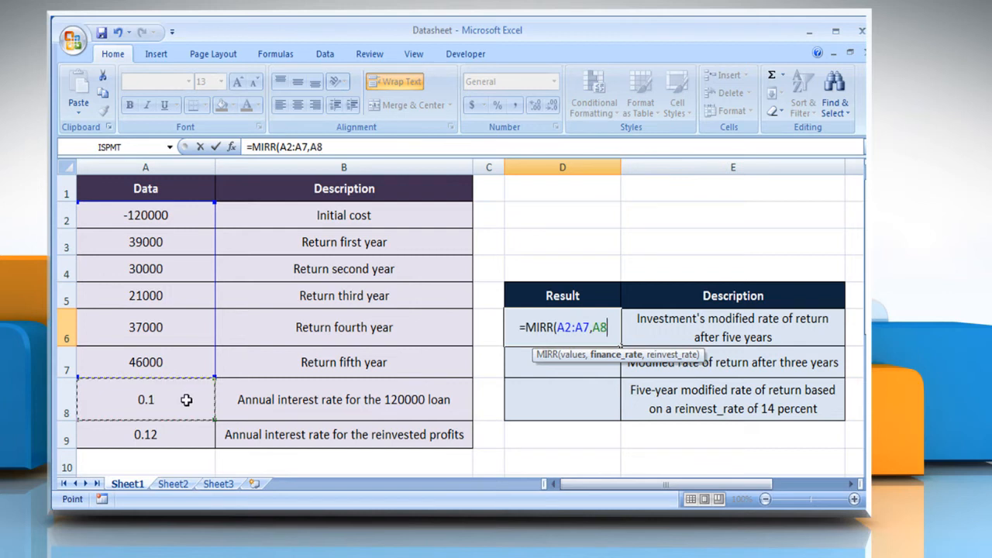
{"action": "mouse_move", "coordinate": [229, 400]}
{"action": "type", "text": ","}
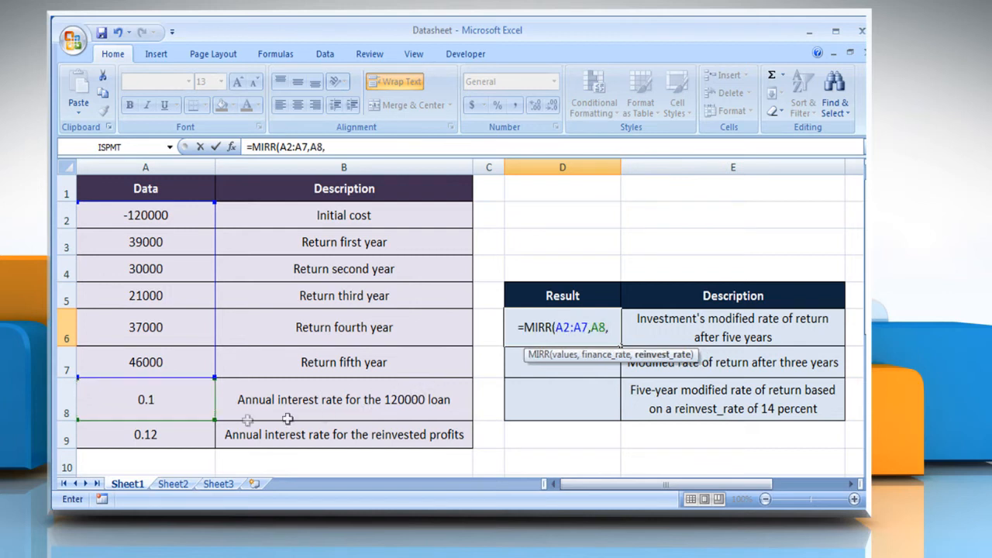
{"action": "left_click", "coordinate": [145, 435]}
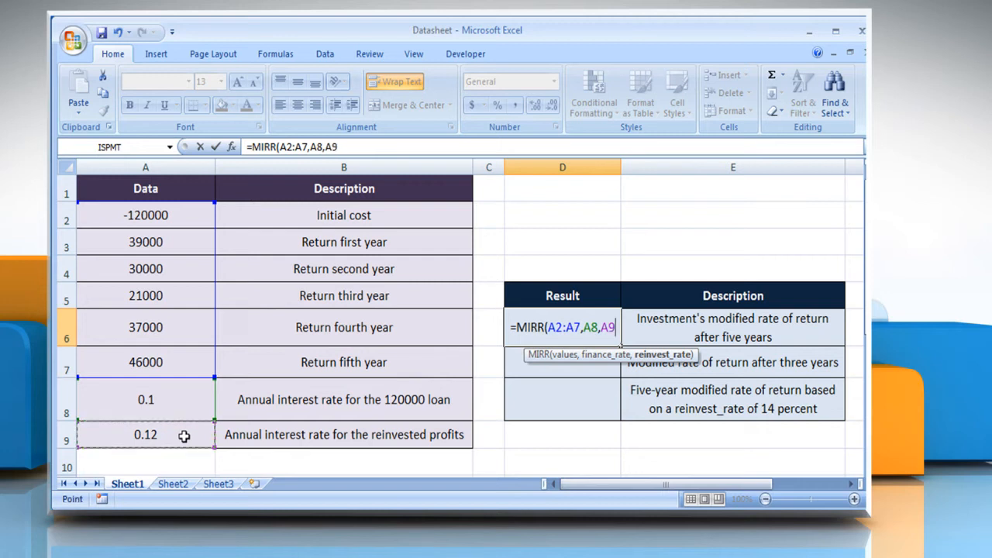
{"action": "mouse_move", "coordinate": [484, 397]}
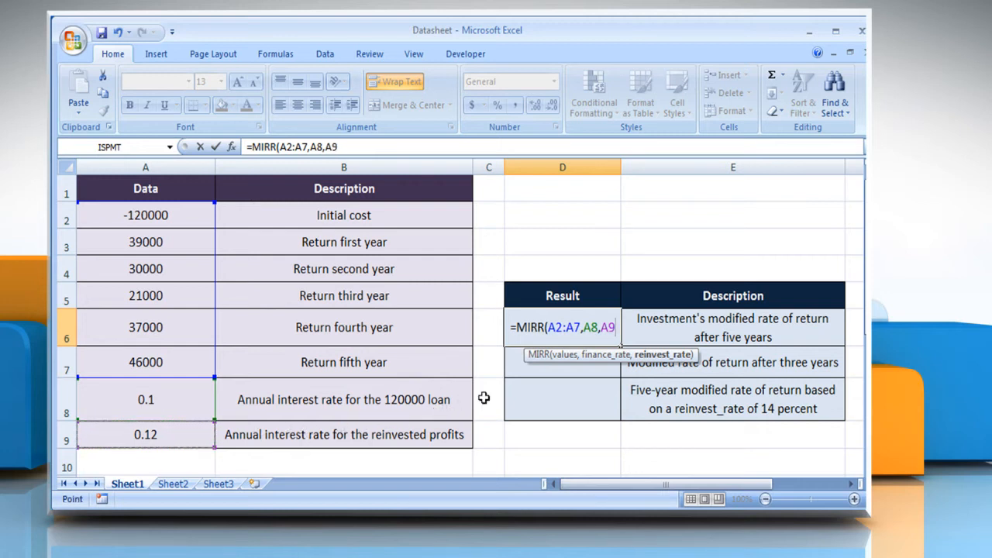
{"action": "type", "text": ")"}
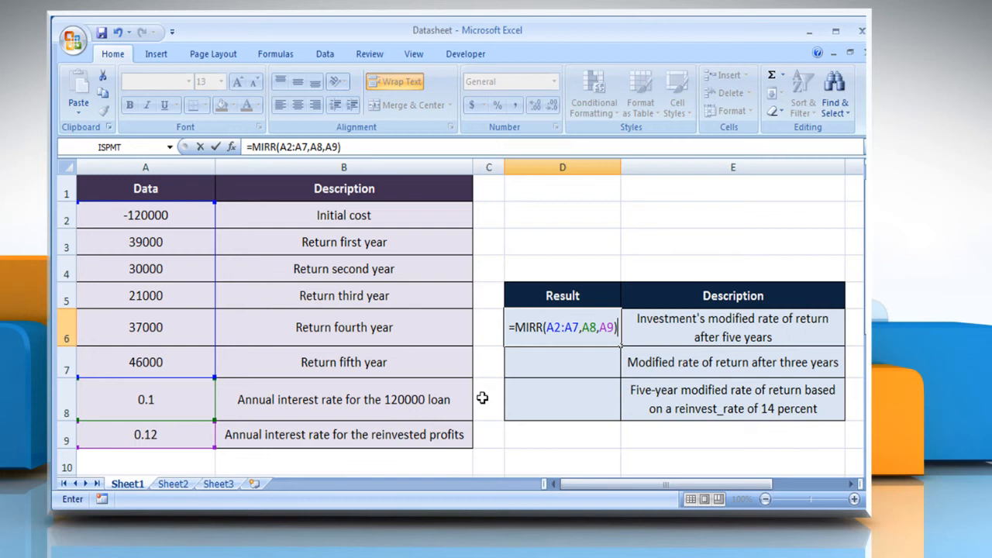
{"action": "key", "text": "Return"}
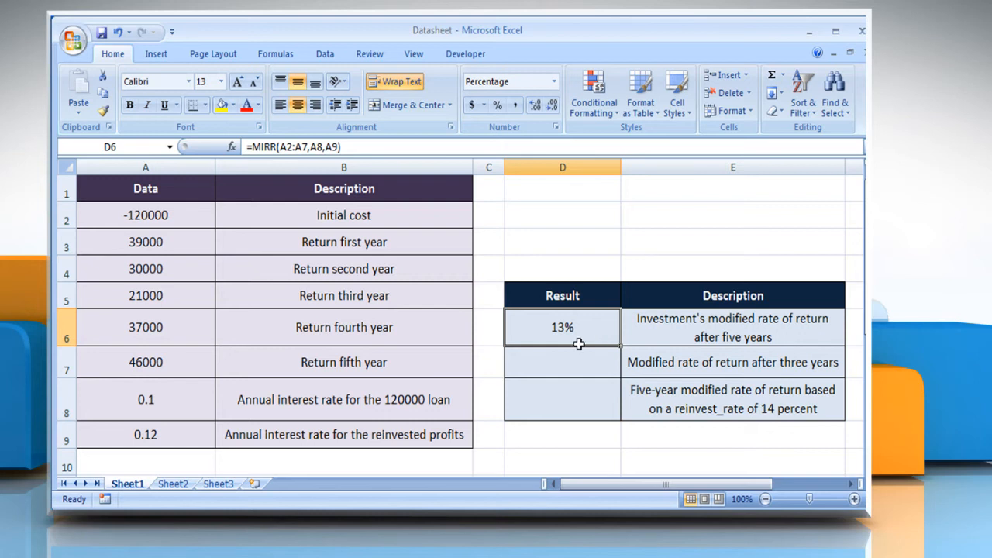
{"action": "mouse_move", "coordinate": [758, 369]}
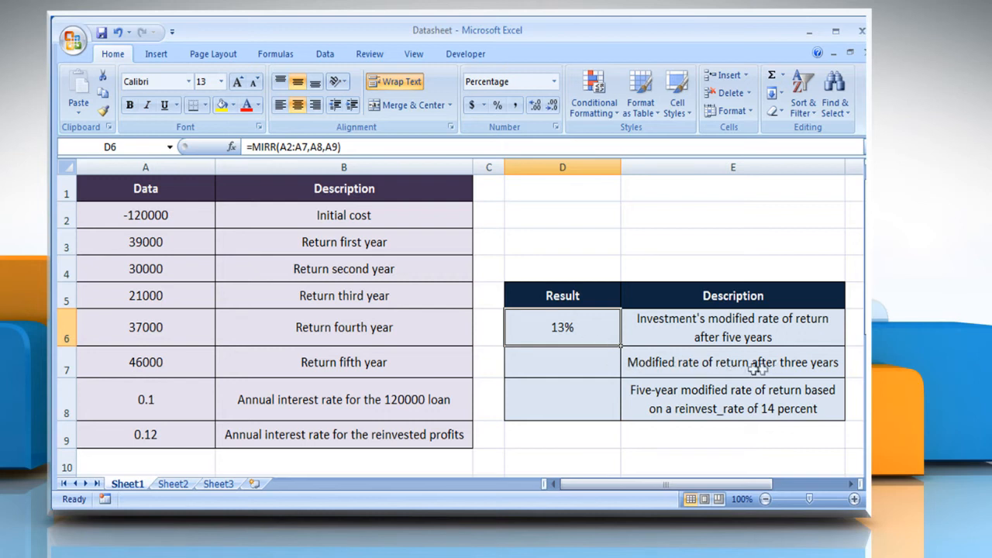
Step: Enter =MIRR(A2:A5,A8,A9) in D7 so it shows a -5% three-year modified return
{"action": "left_click", "coordinate": [561, 363]}
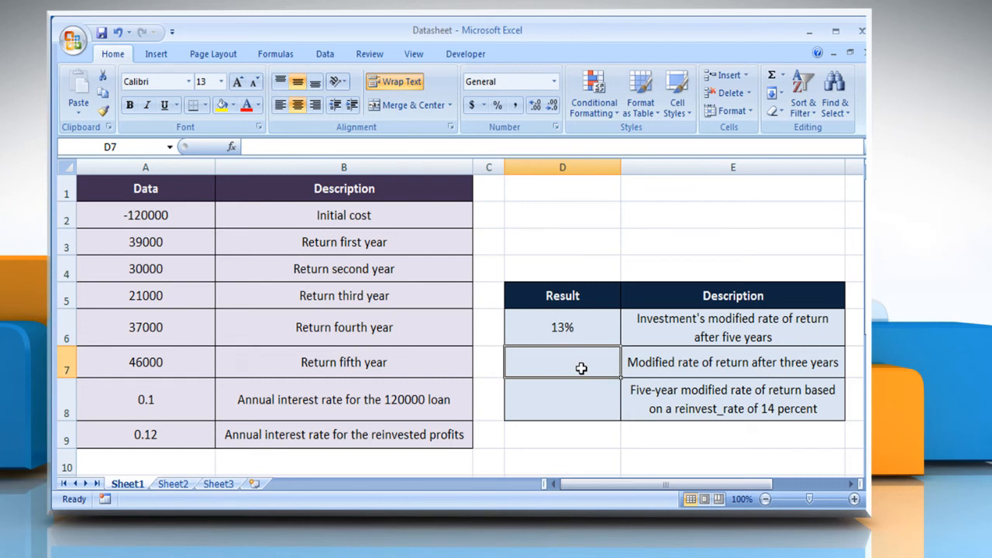
{"action": "type", "text": "=MIRR("}
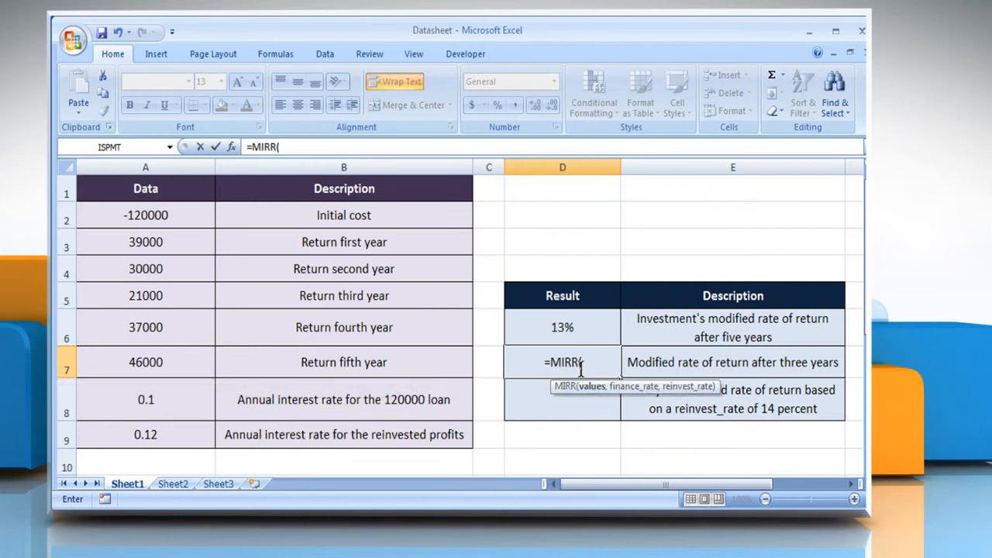
{"action": "left_click_drag", "start_coordinate": [146, 214], "coordinate": [145, 242]}
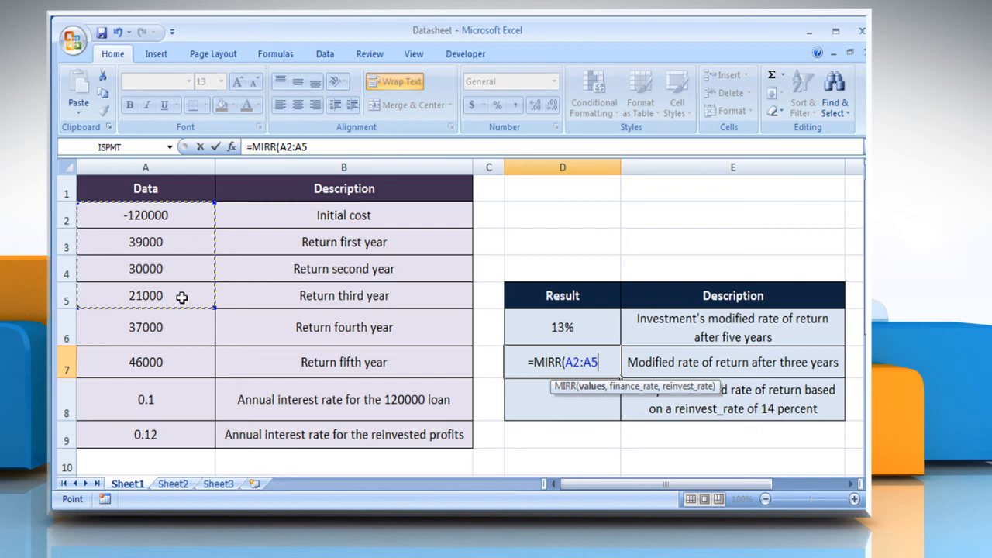
{"action": "type", "text": ","}
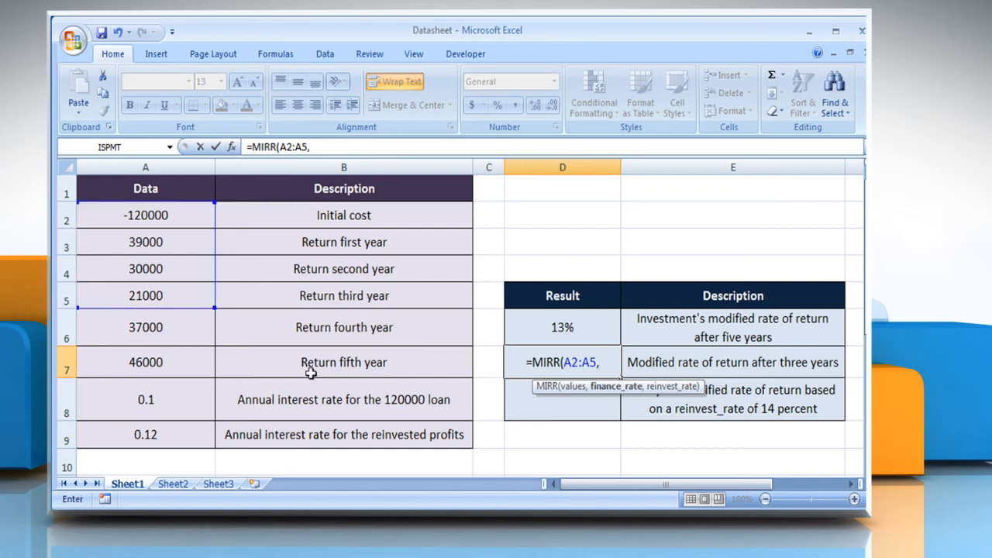
{"action": "left_click", "coordinate": [146, 400]}
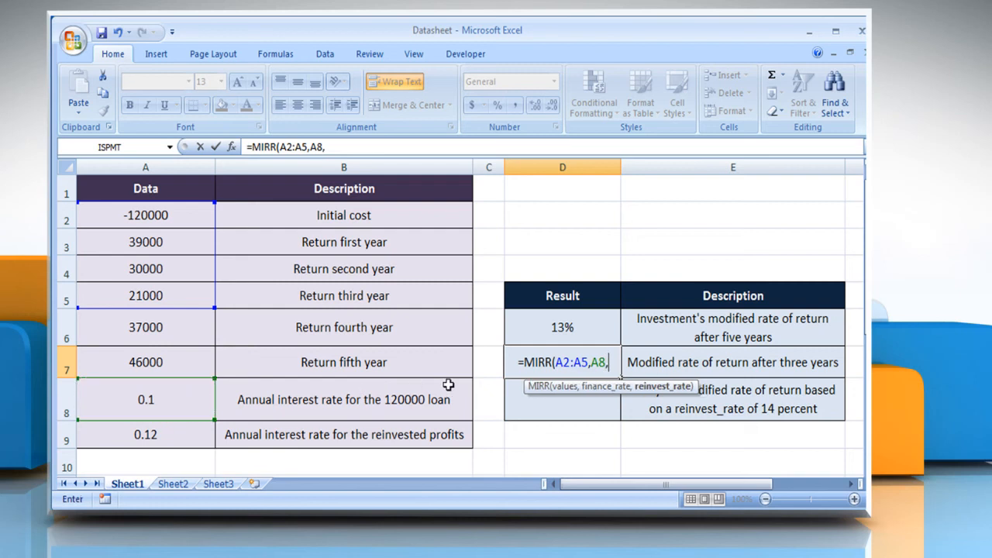
{"action": "left_click", "coordinate": [146, 434]}
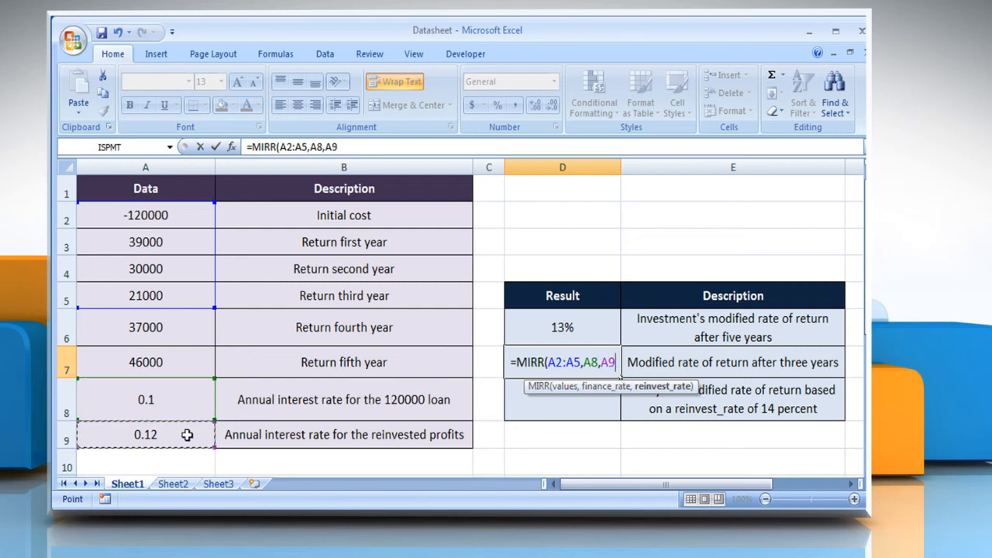
{"action": "mouse_move", "coordinate": [487, 384]}
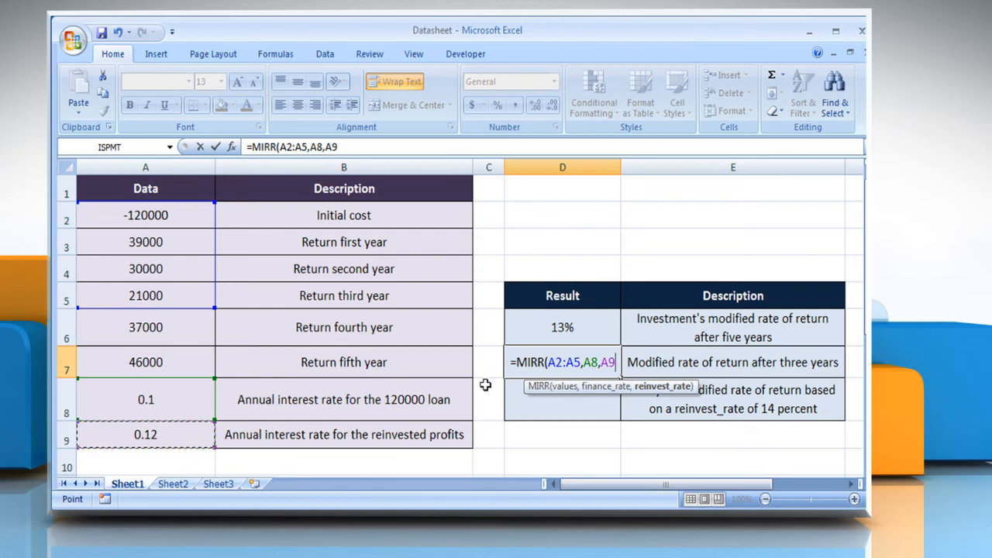
{"action": "type", "text": ")"}
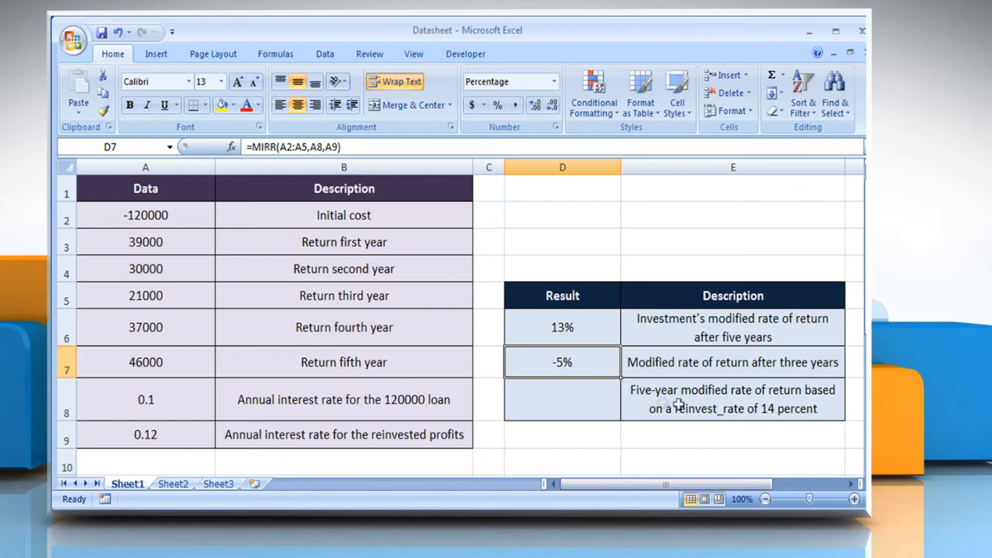
Step: Enter =MIRR(A2:A7,A8,14%) in D8 so it shows 13%, then review the formula
{"action": "left_click", "coordinate": [562, 400]}
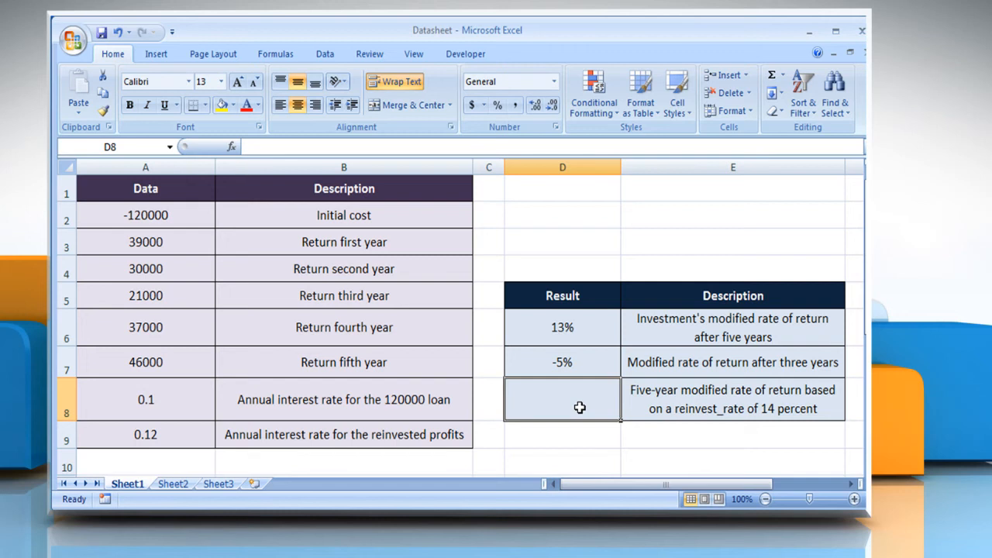
{"action": "type", "text": "=M"}
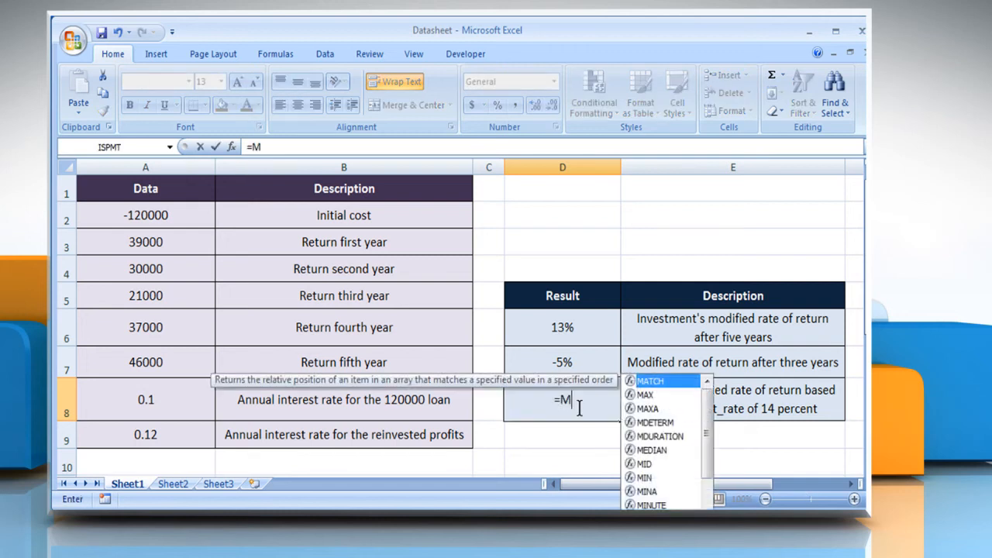
{"action": "type", "text": "IRR("}
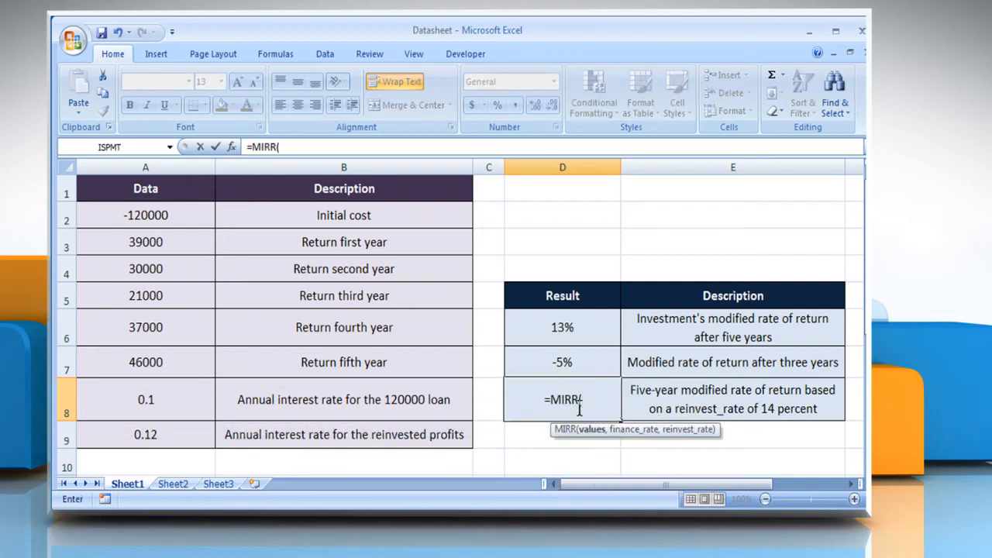
{"action": "left_click", "coordinate": [146, 213]}
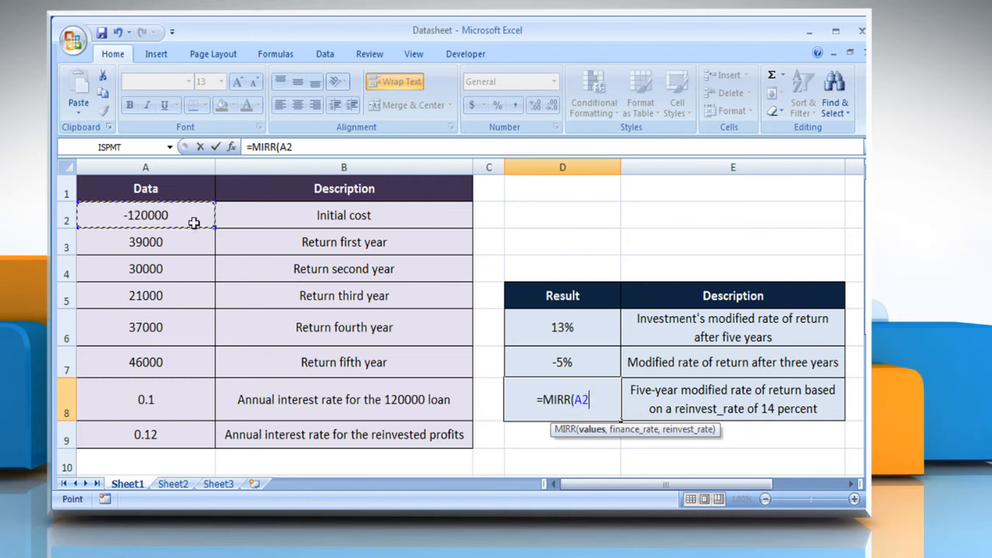
{"action": "left_click_drag", "start_coordinate": [146, 214], "coordinate": [146, 363]}
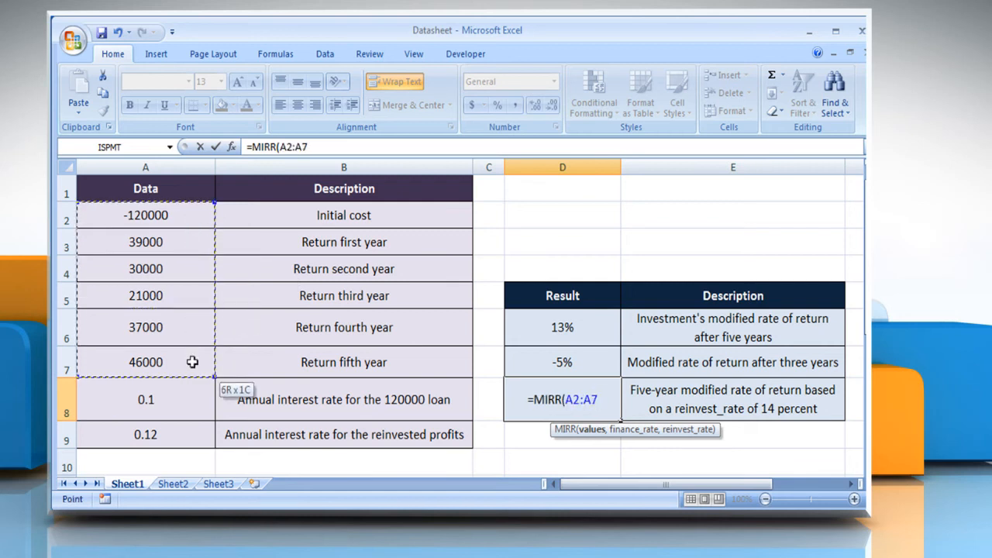
{"action": "type", "text": ","}
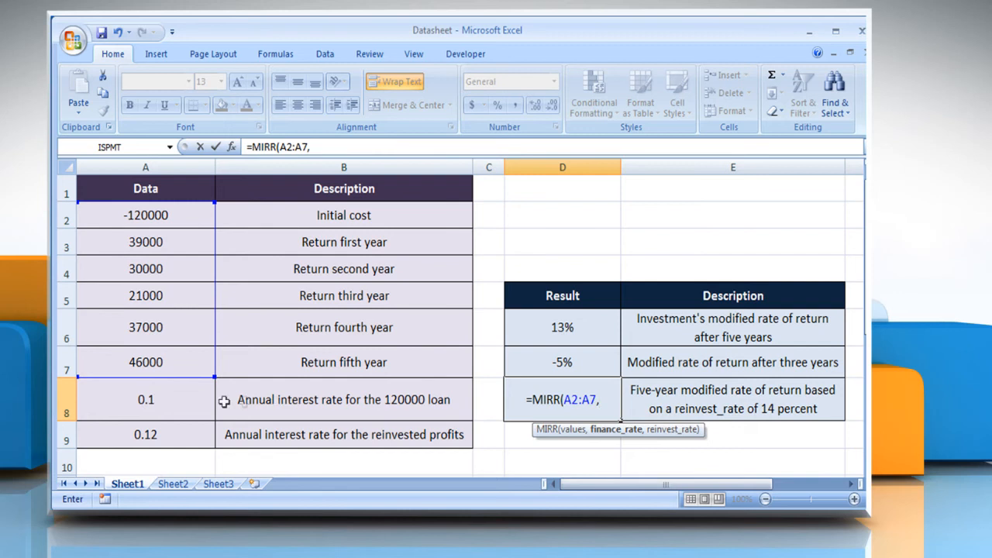
{"action": "left_click", "coordinate": [146, 400]}
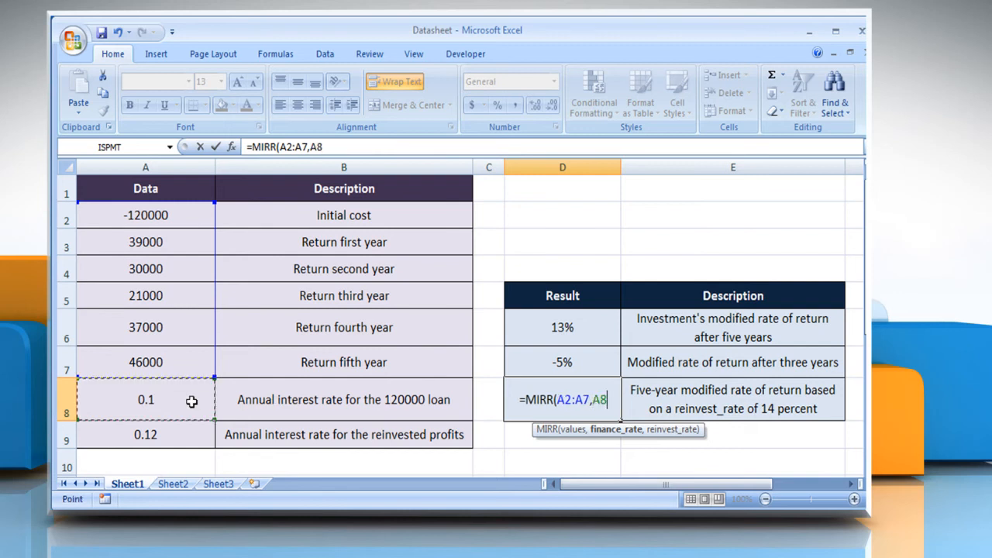
{"action": "mouse_move", "coordinate": [347, 407]}
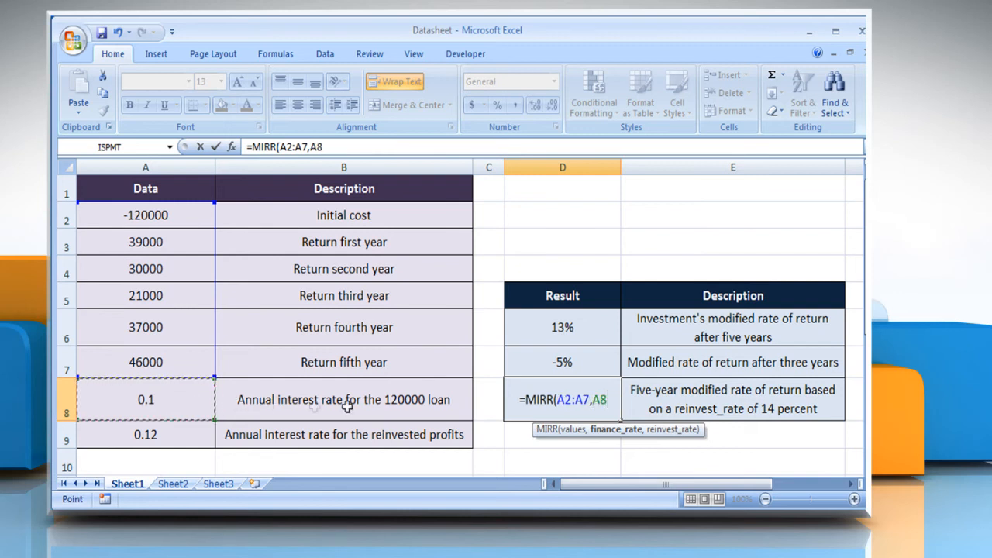
{"action": "type", "text": "1"}
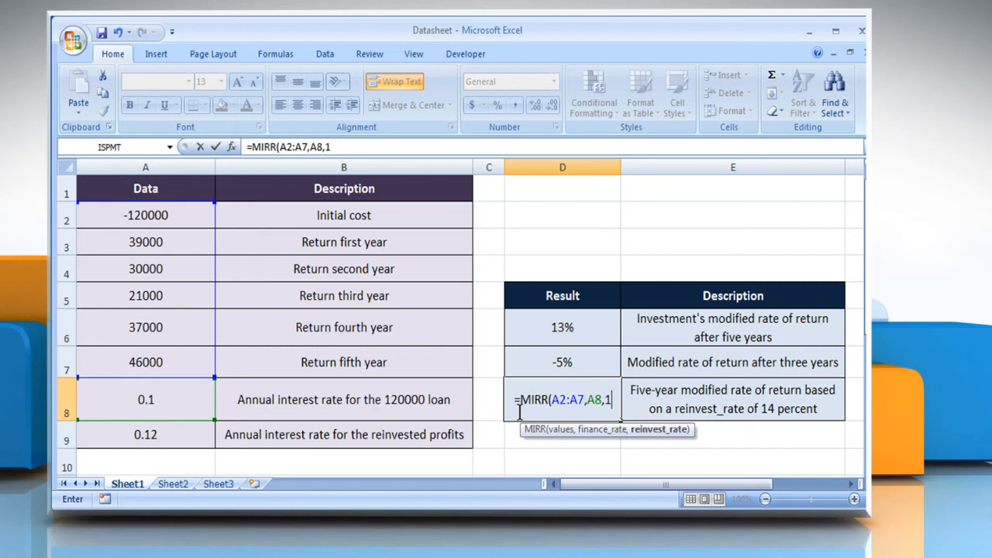
{"action": "type", "text": "4%"}
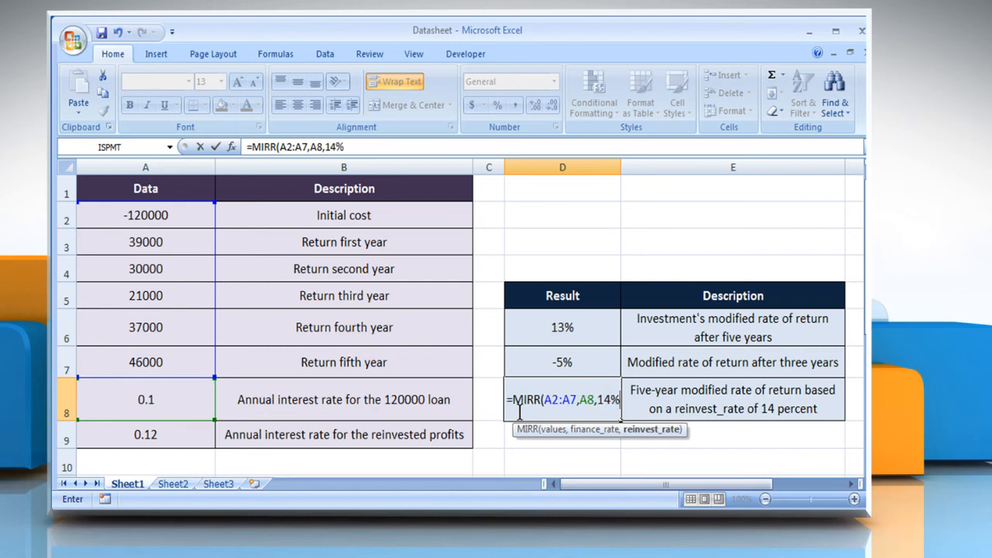
{"action": "key", "text": "Return"}
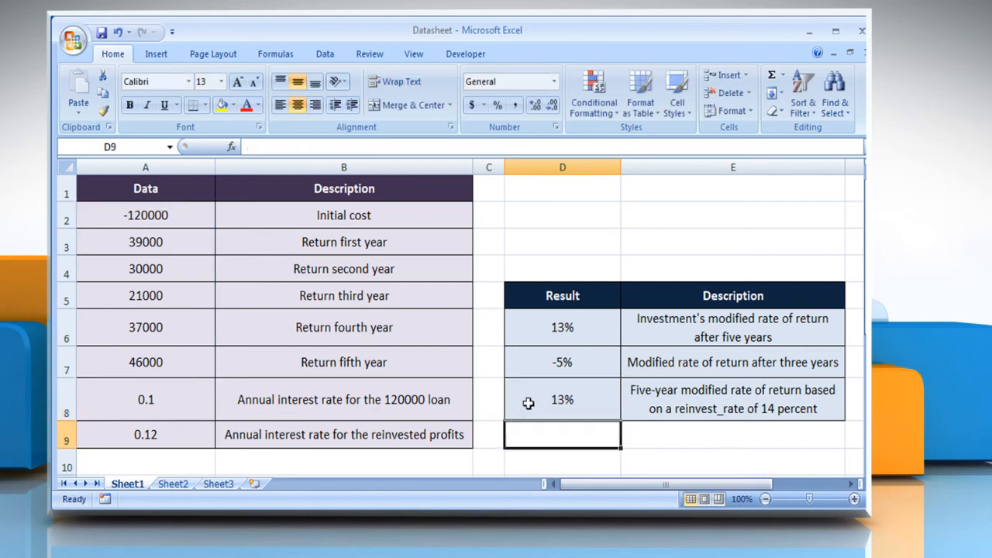
{"action": "left_click", "coordinate": [561, 400]}
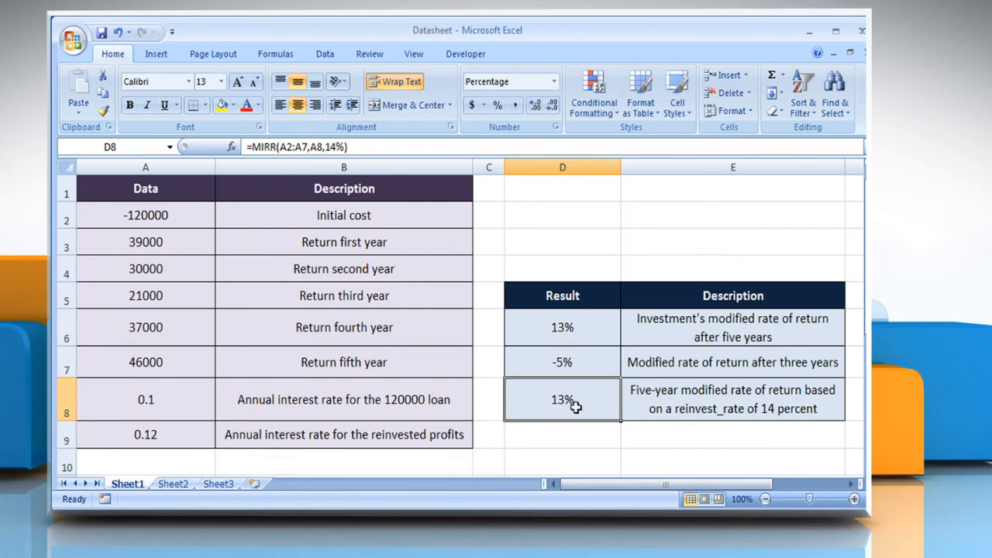